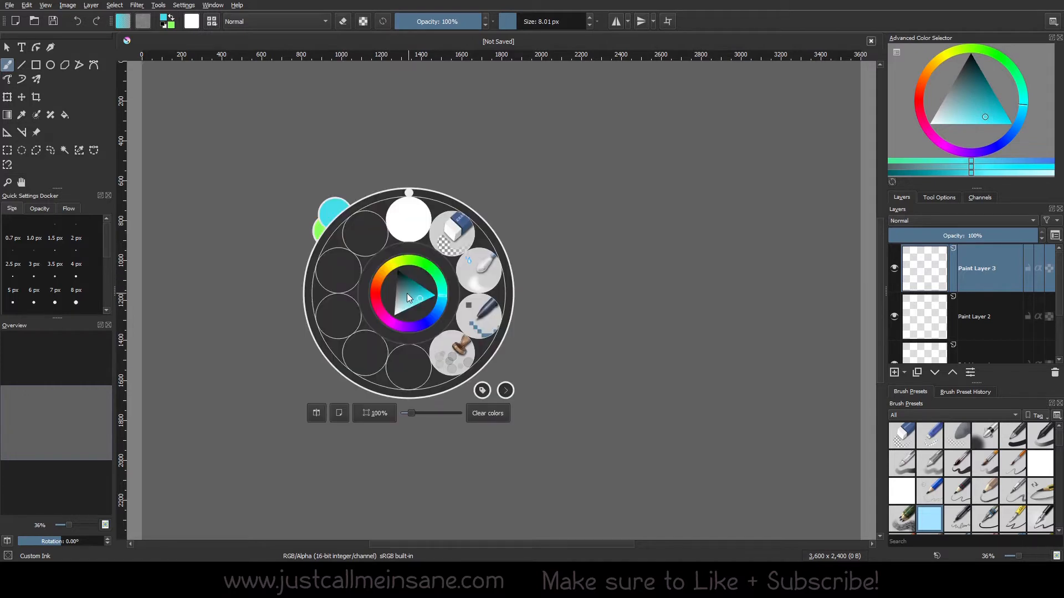
mouse_move(409, 304)
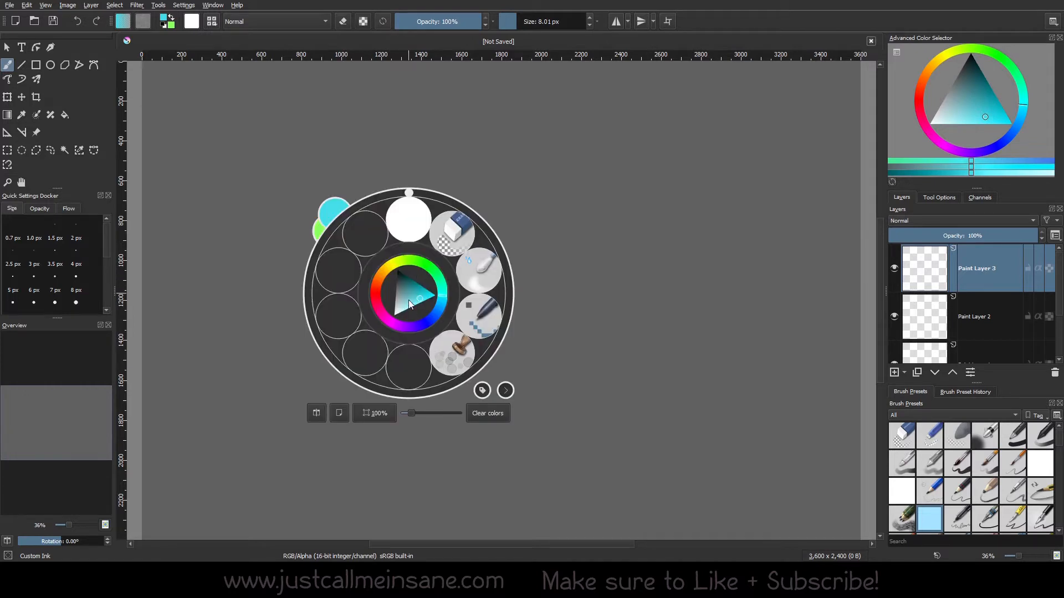
mouse_move(409, 295)
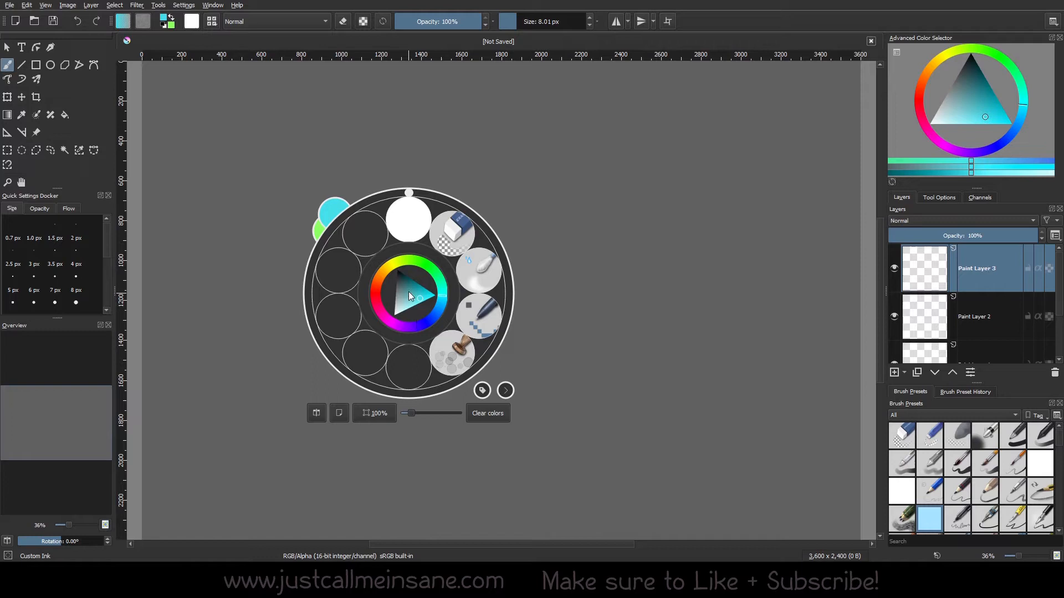
Cycle the brush colour through teal, cyan, yellow-green and pink, settling on a warm red
click(970, 86)
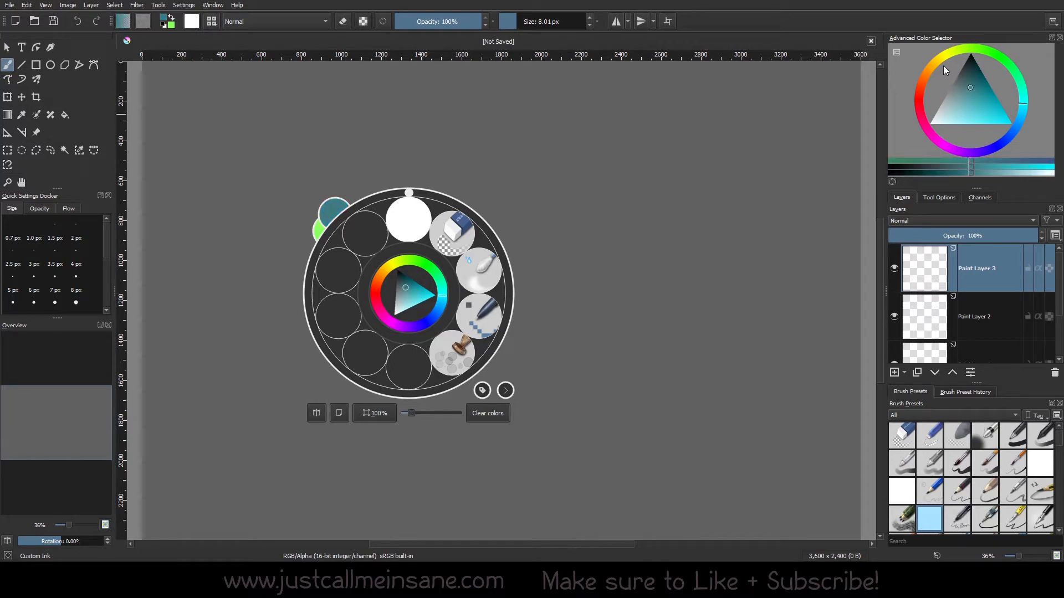
click(981, 119)
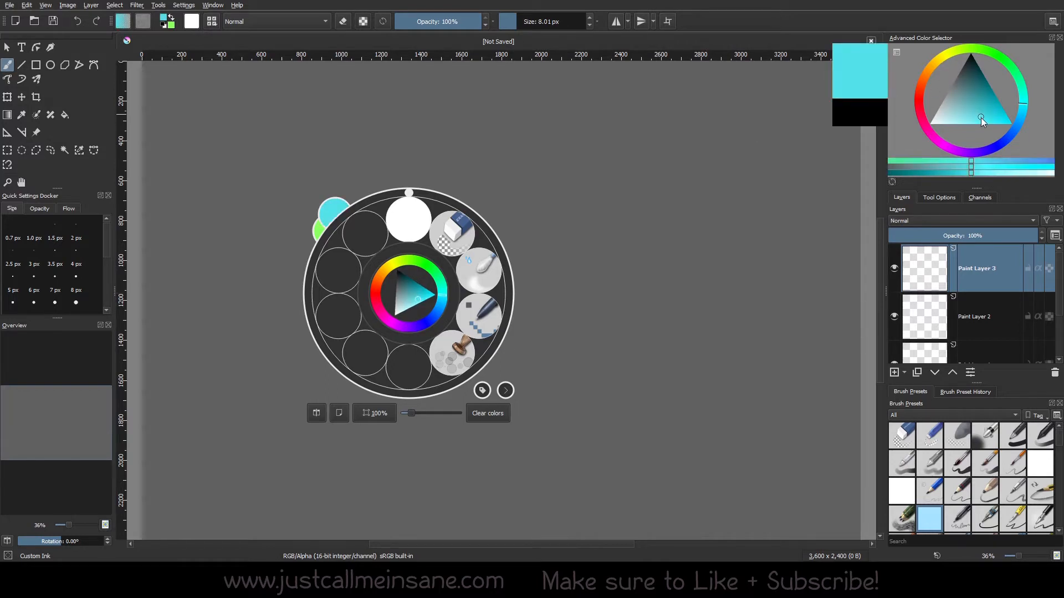
click(941, 55)
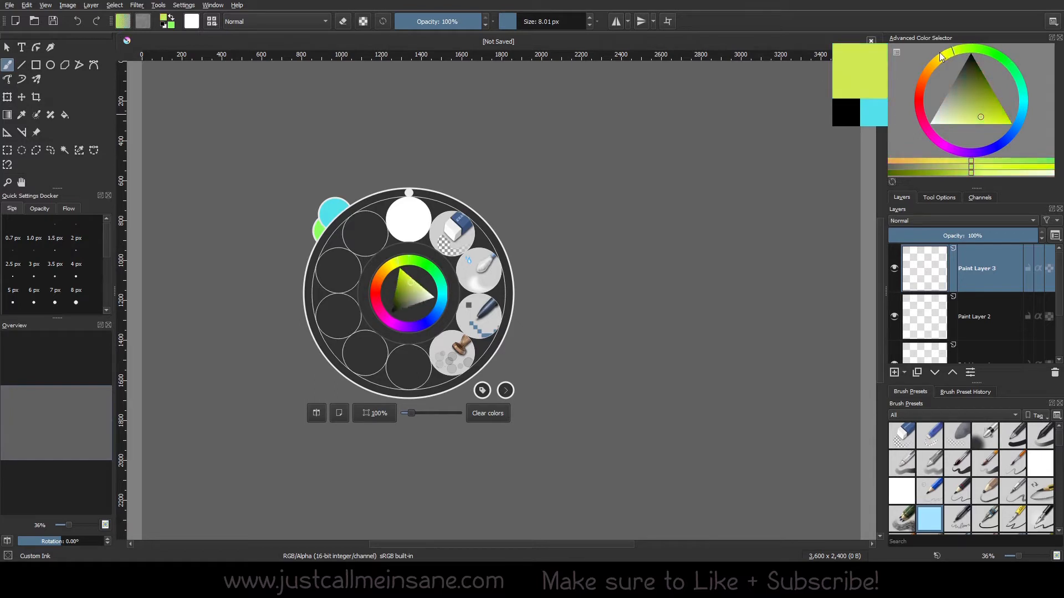
click(969, 59)
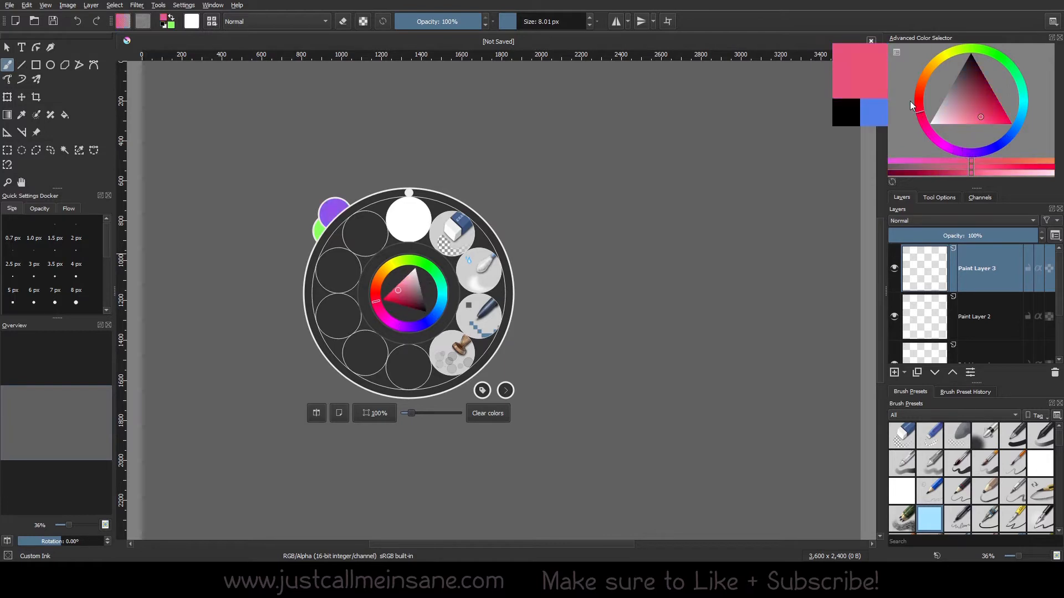
click(399, 290)
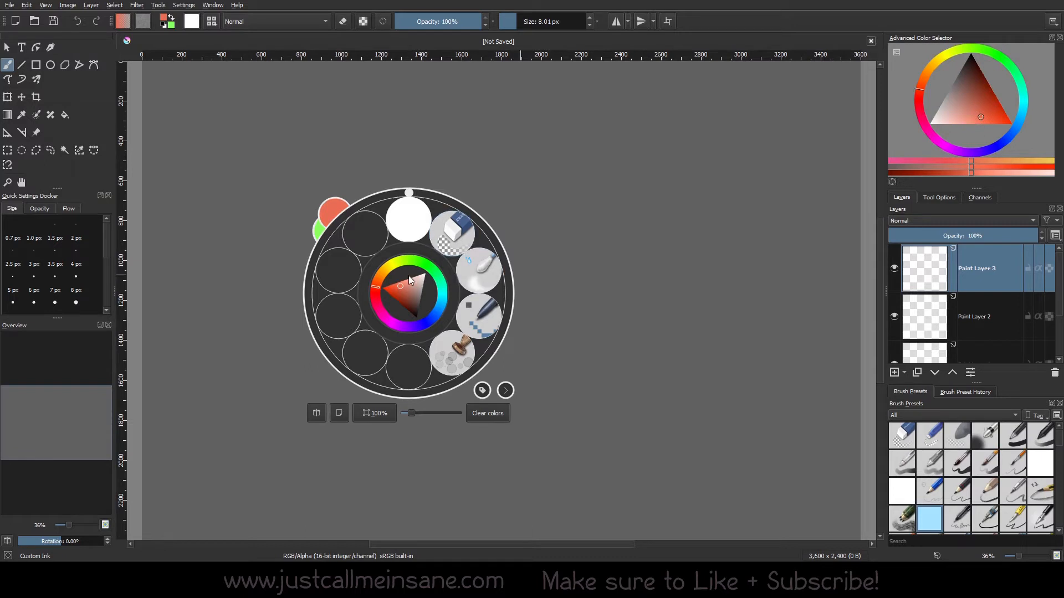
Switch the painting colour to green in the pop-up palette triangle
click(418, 289)
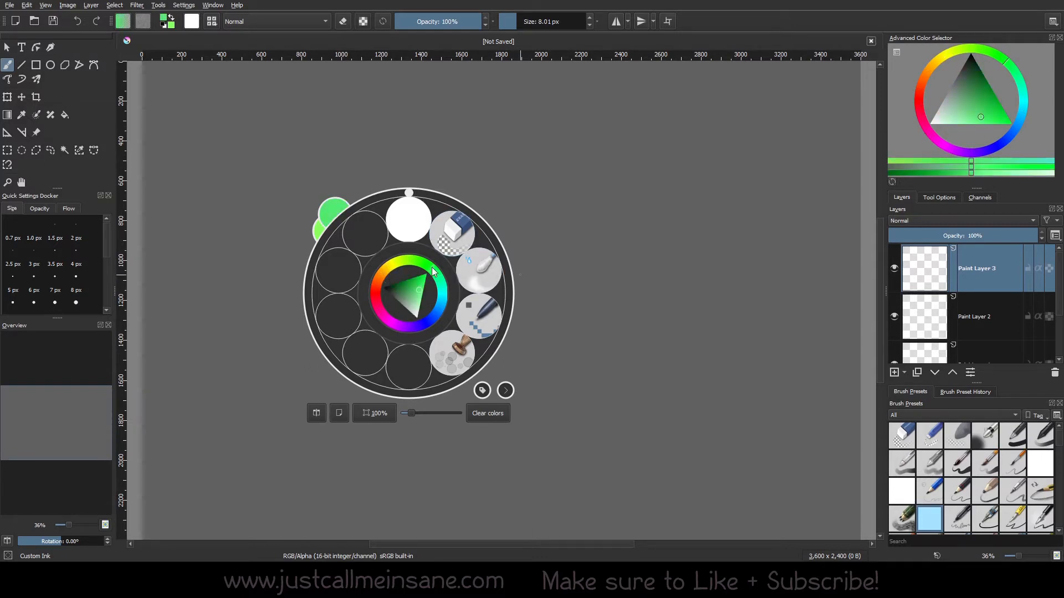
mouse_move(433, 265)
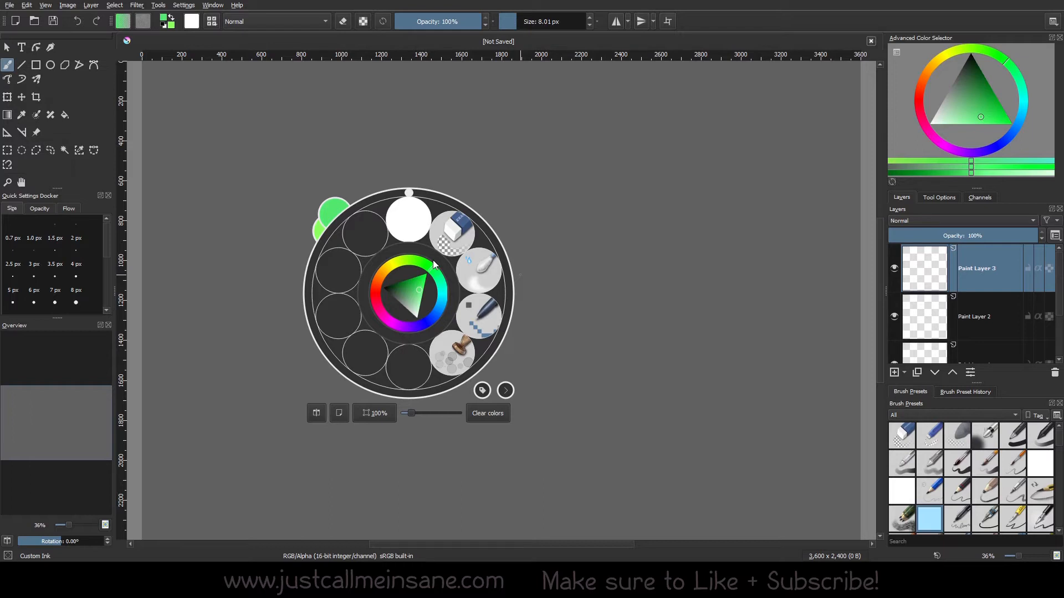
mouse_move(435, 300)
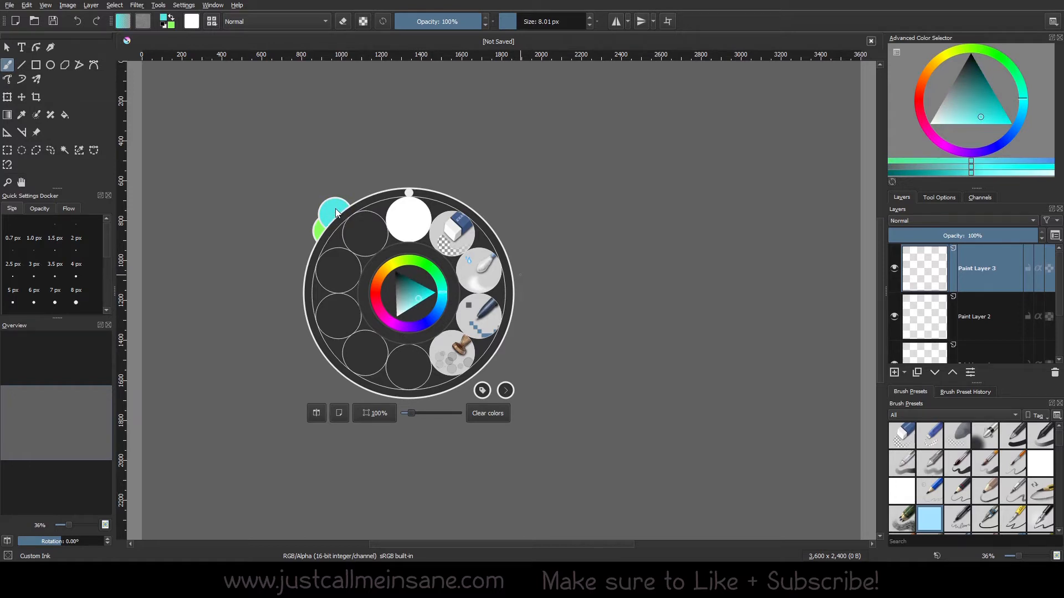
mouse_move(326, 231)
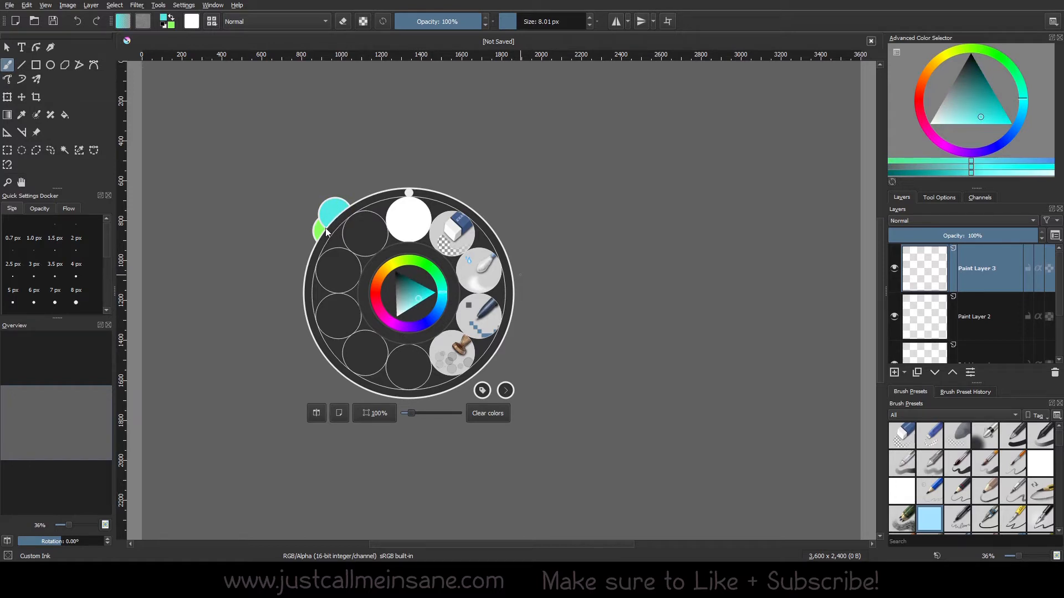
mouse_move(323, 216)
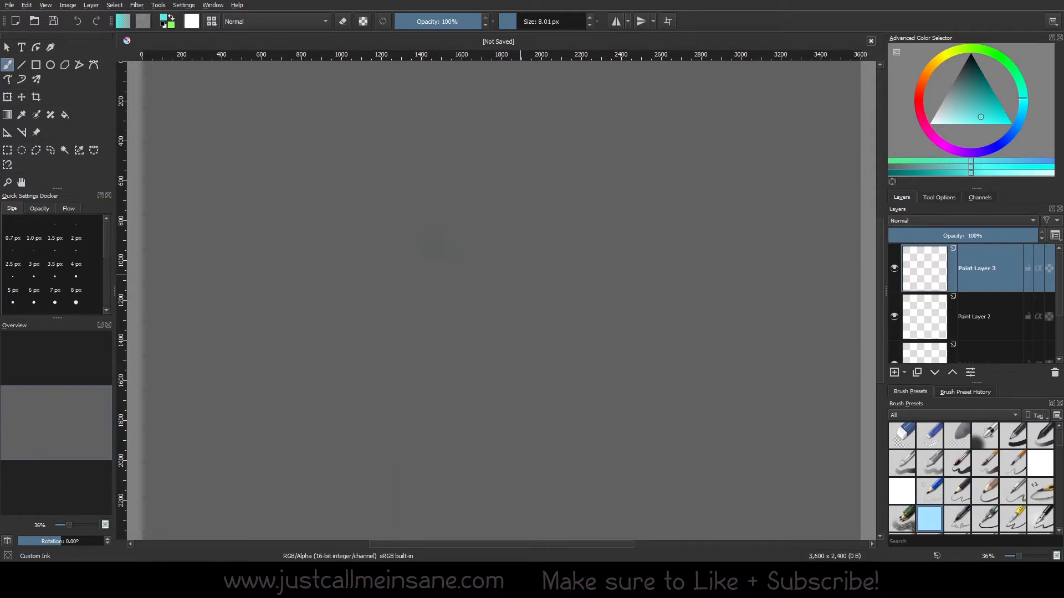
Bring up the pop-up palette over the empty canvas
right_click(406, 294)
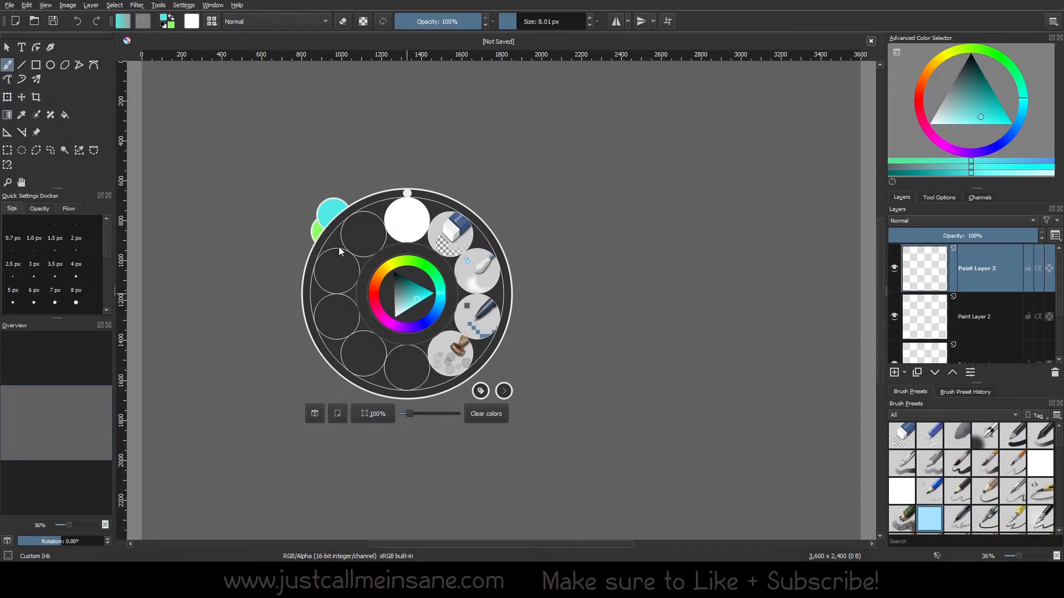
mouse_move(333, 221)
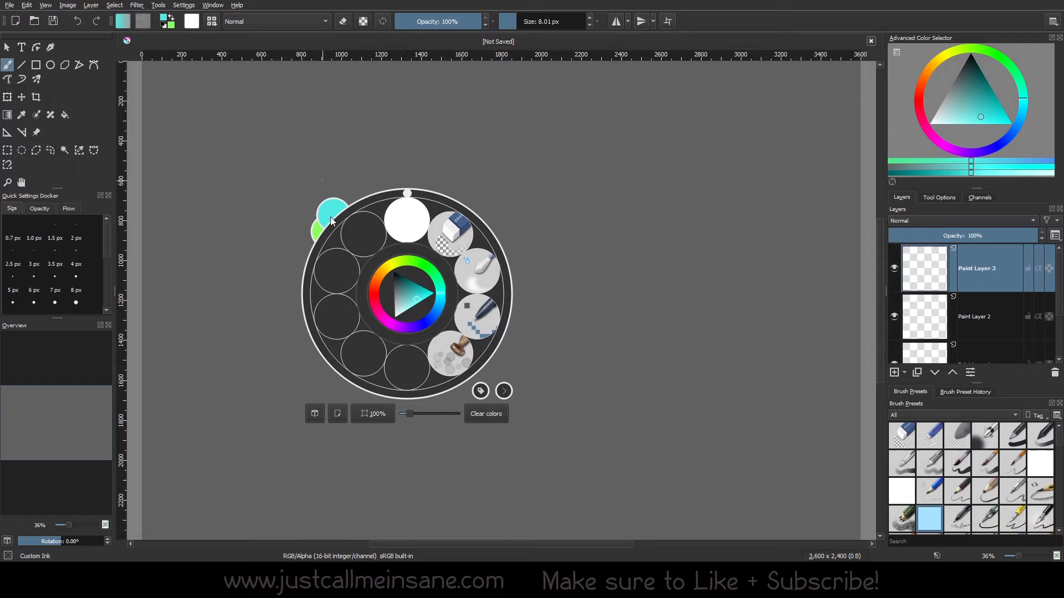
mouse_move(332, 221)
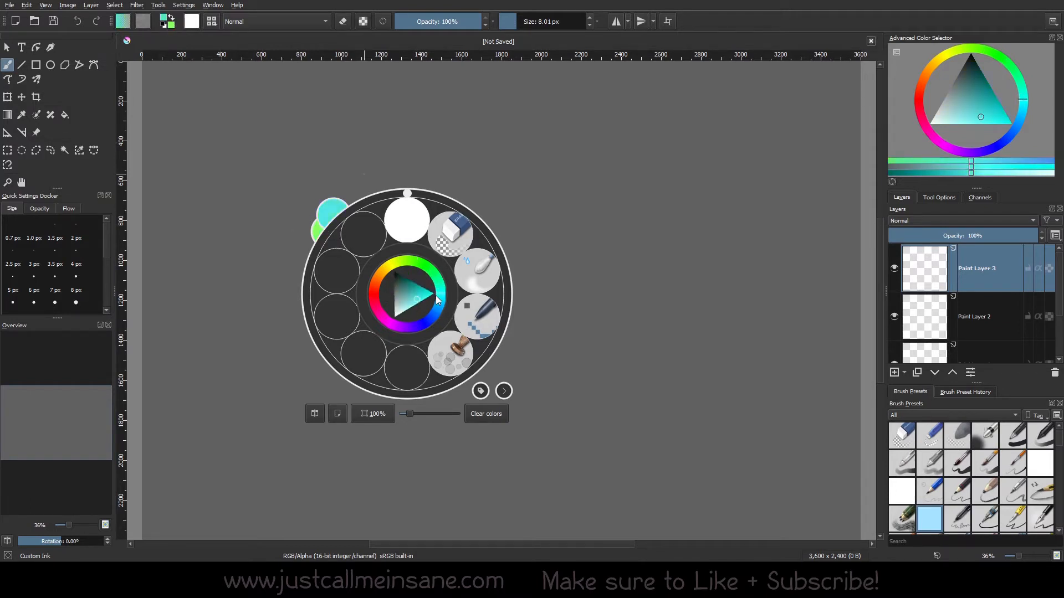
Dismiss the palette to paint thick cyan and green zigzags, then pick a deep blue
click(409, 302)
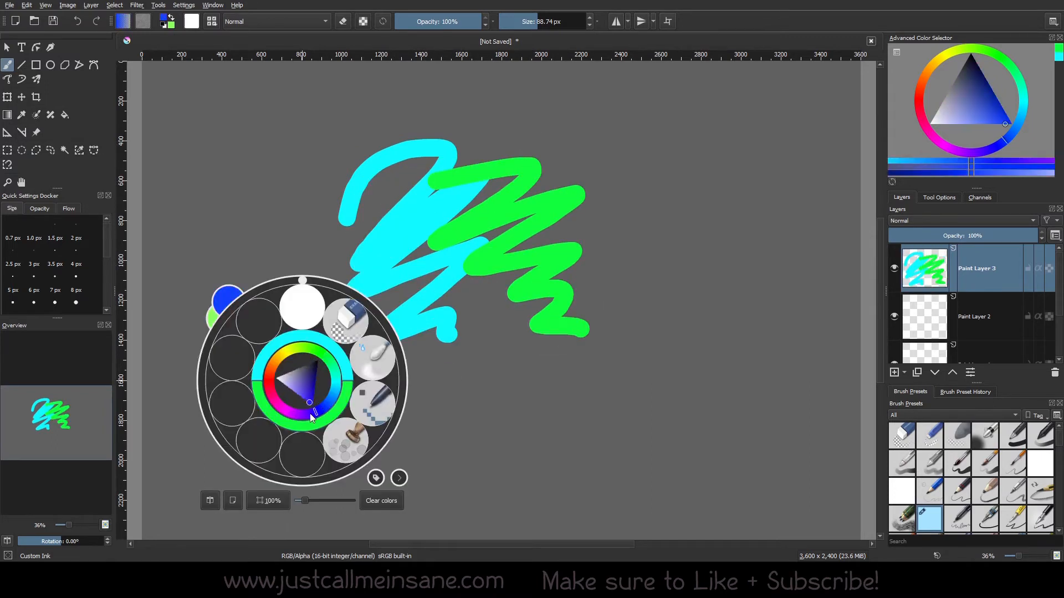
click(301, 413)
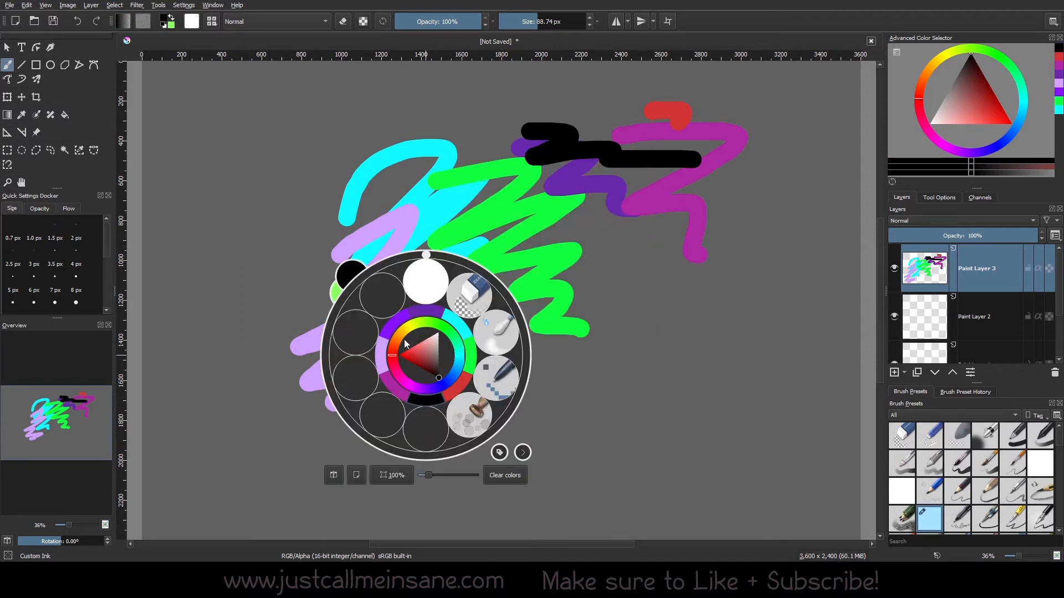
mouse_move(466, 324)
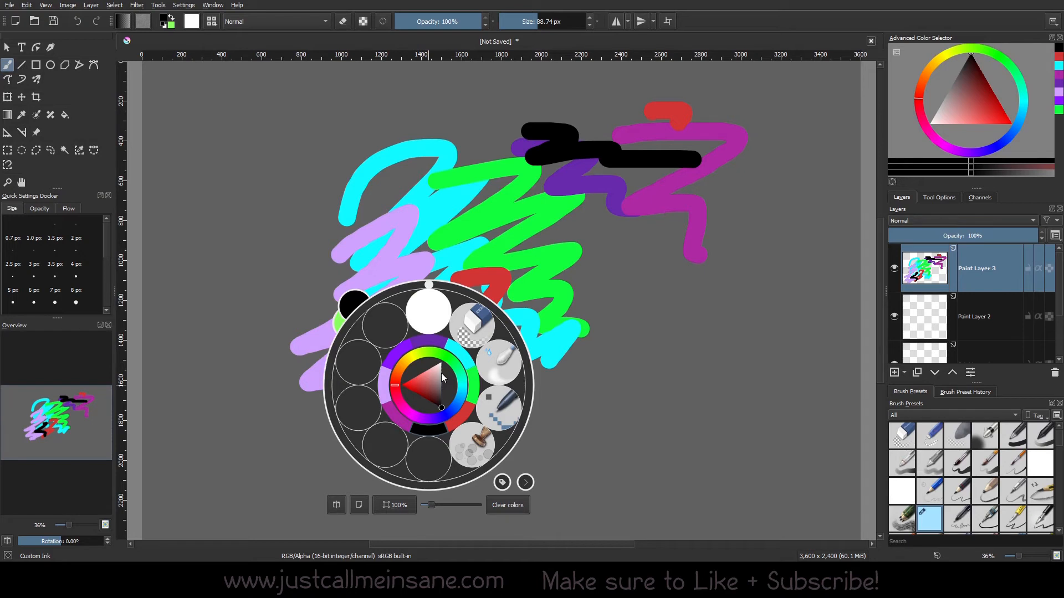
mouse_move(1021, 106)
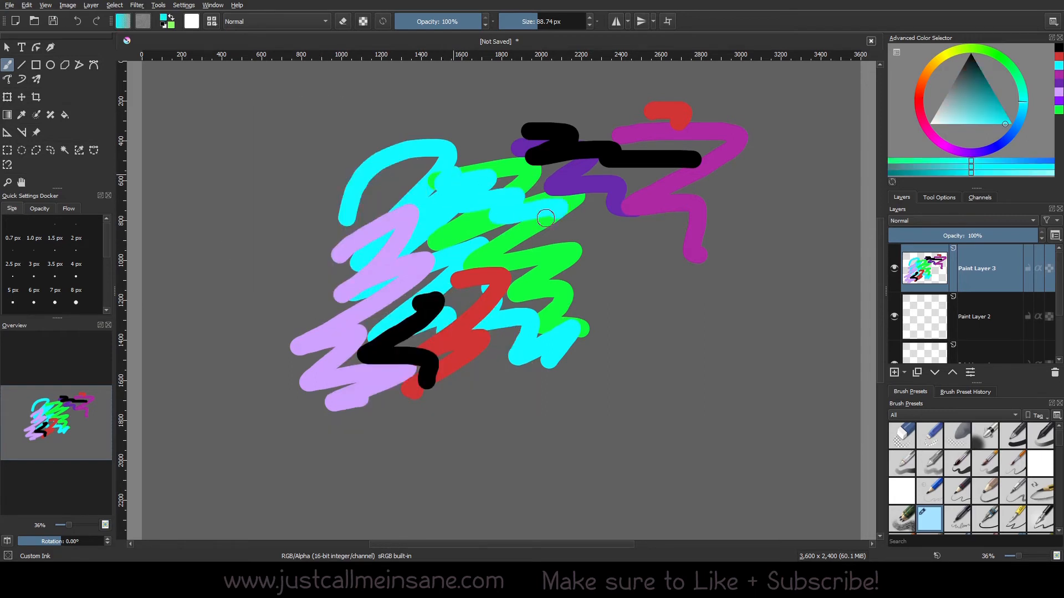
Call up the pop-up palette to change the colour to lavender
right_click(546, 217)
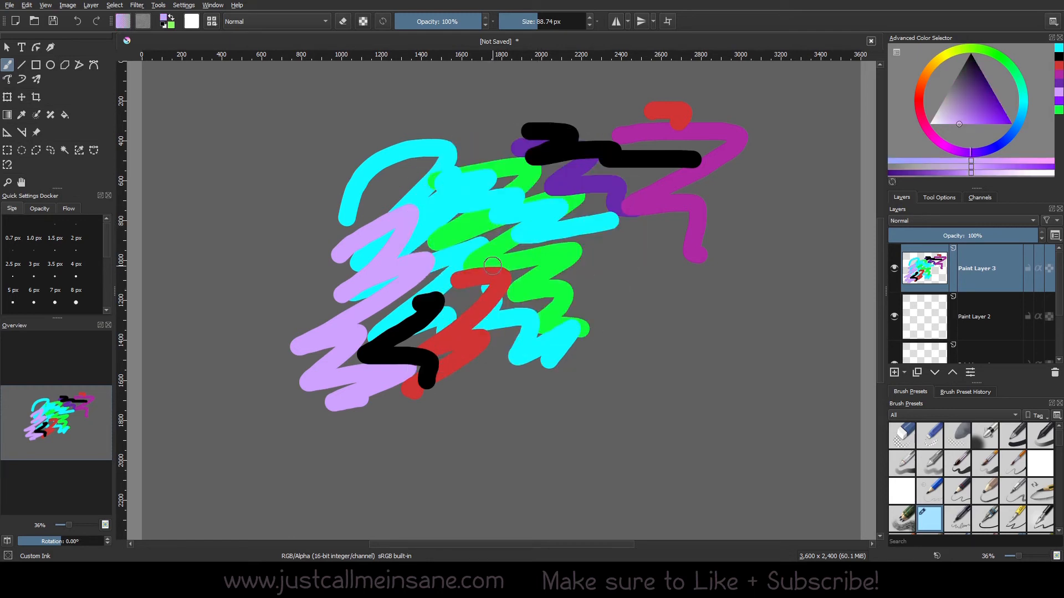
mouse_move(498, 204)
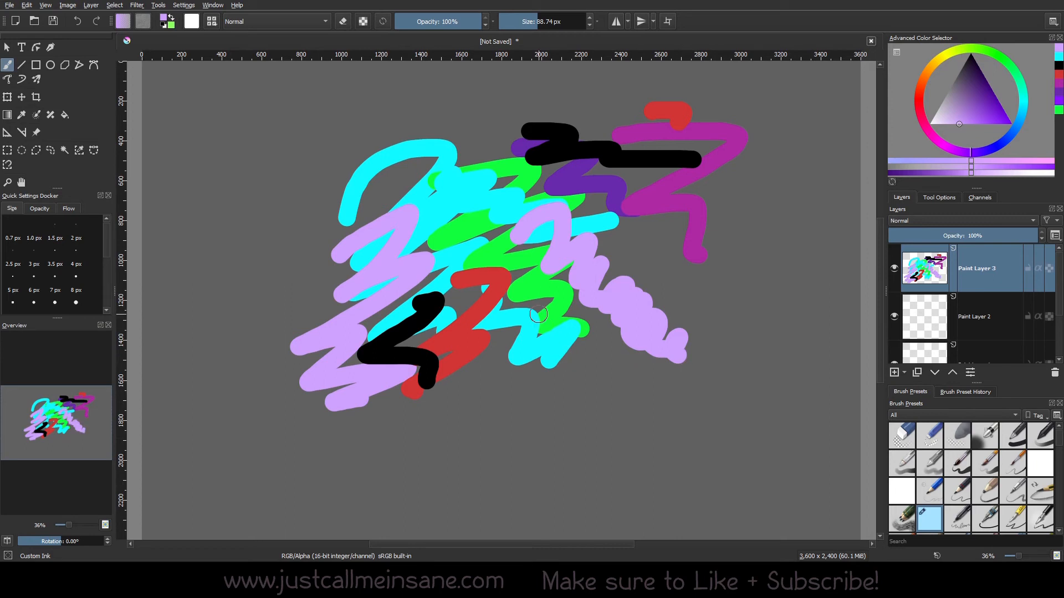
Reopen the pop-up palette and refine the shade to a deeper purple
right_click(539, 316)
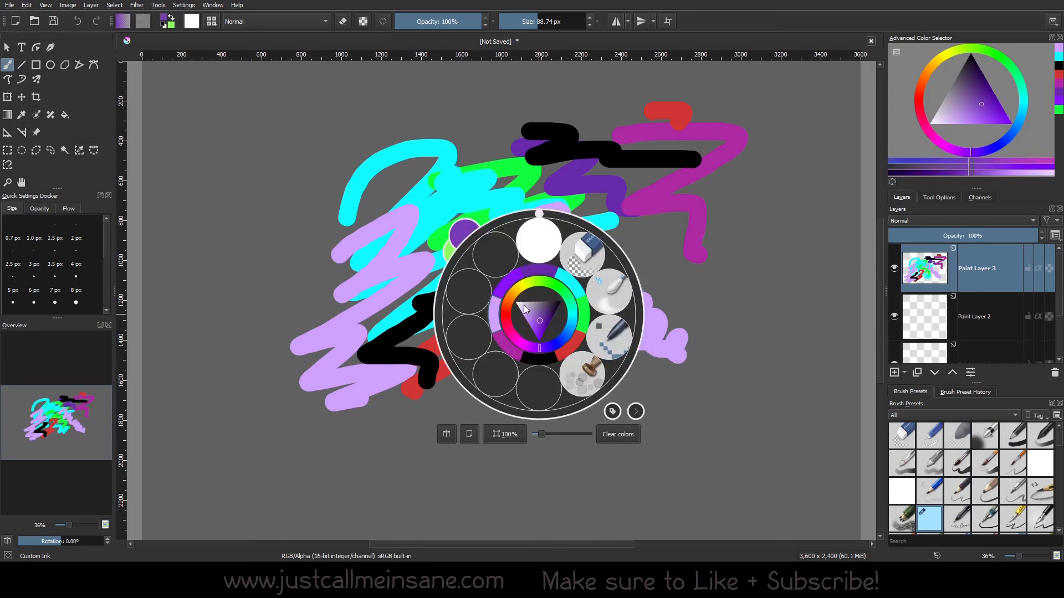
click(543, 316)
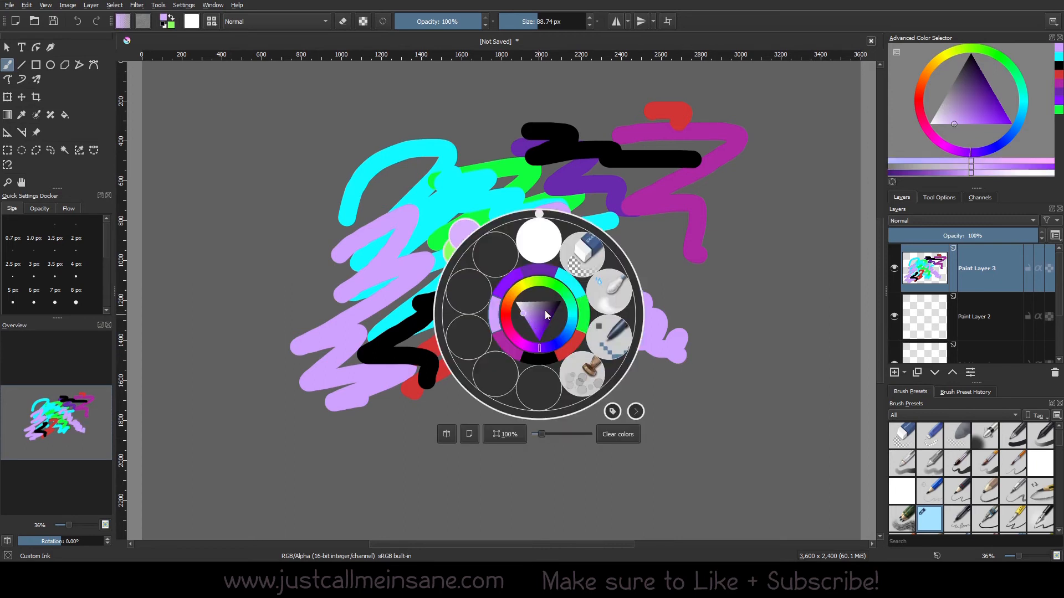
click(539, 312)
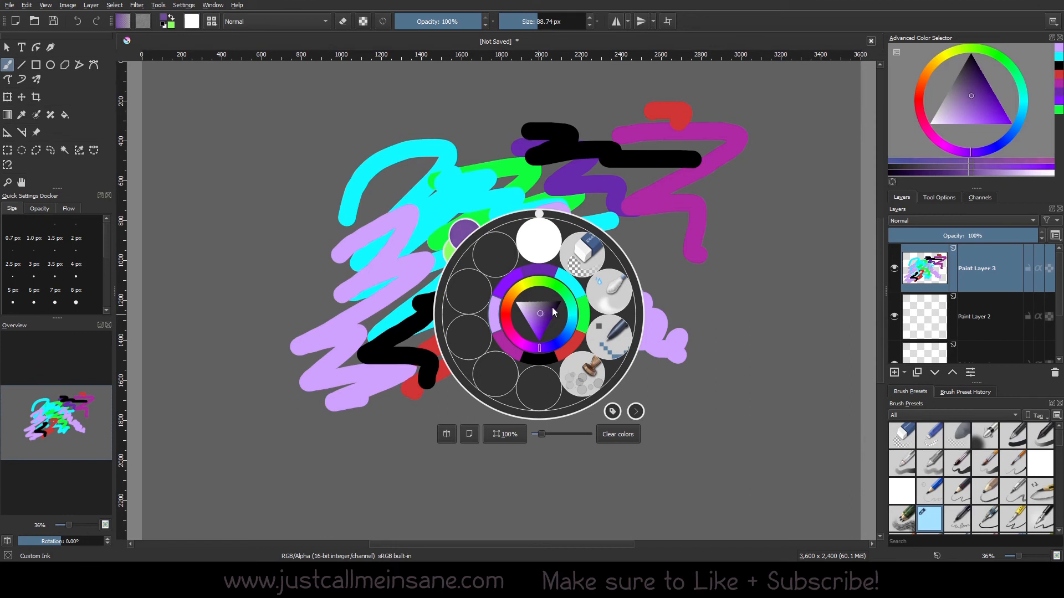
mouse_move(417, 226)
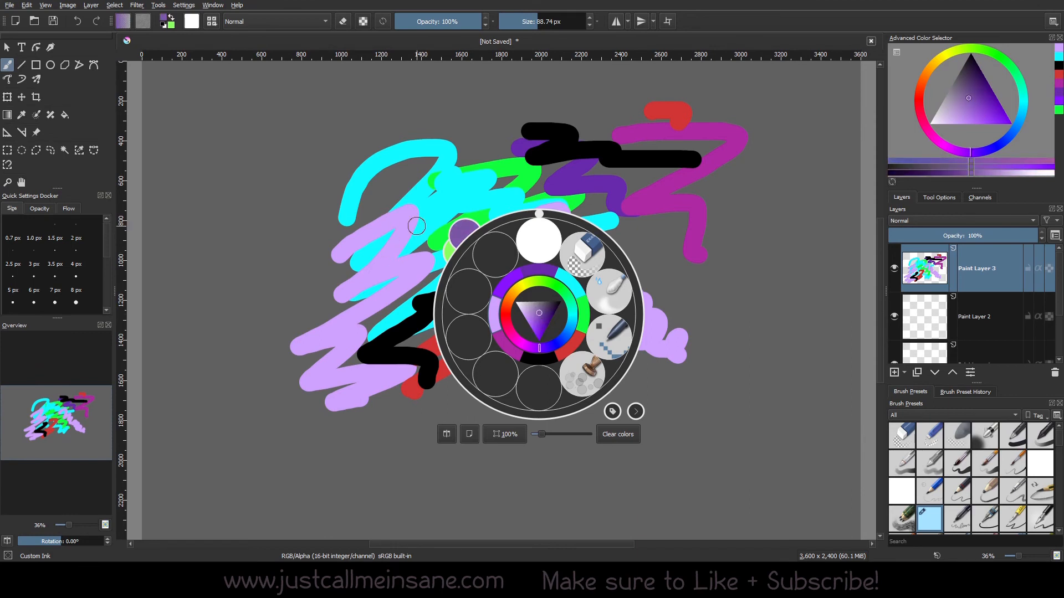